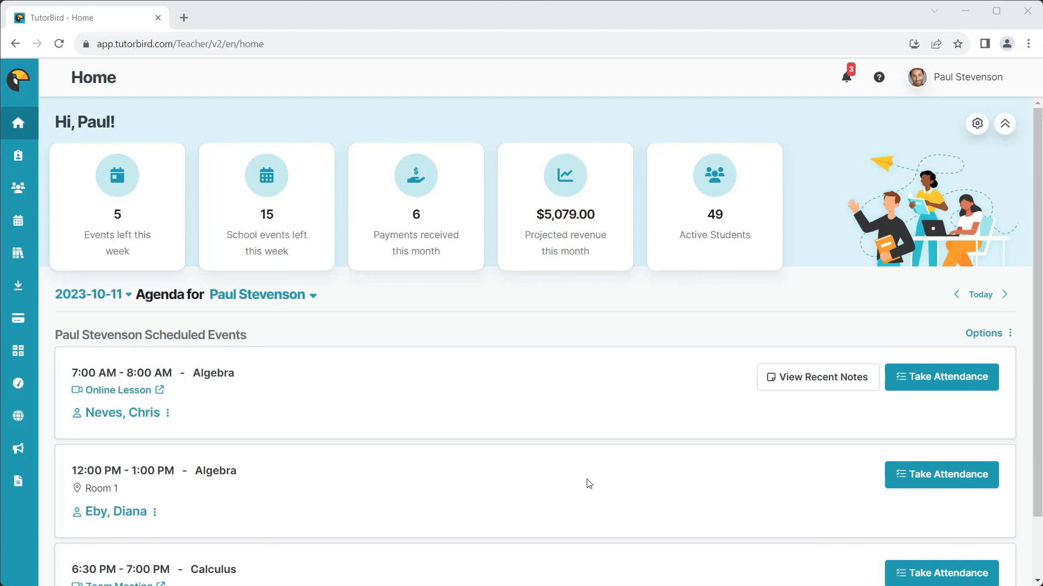
mouse_move(168, 366)
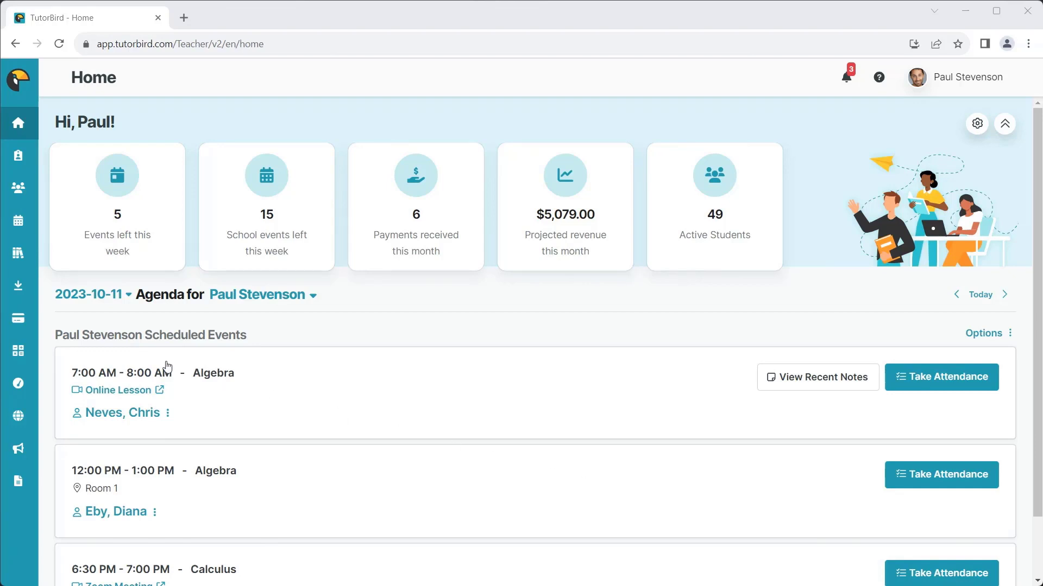
Go to Families & Invoices, switch to the Invoices list and start a new invoice.
left_click(20, 319)
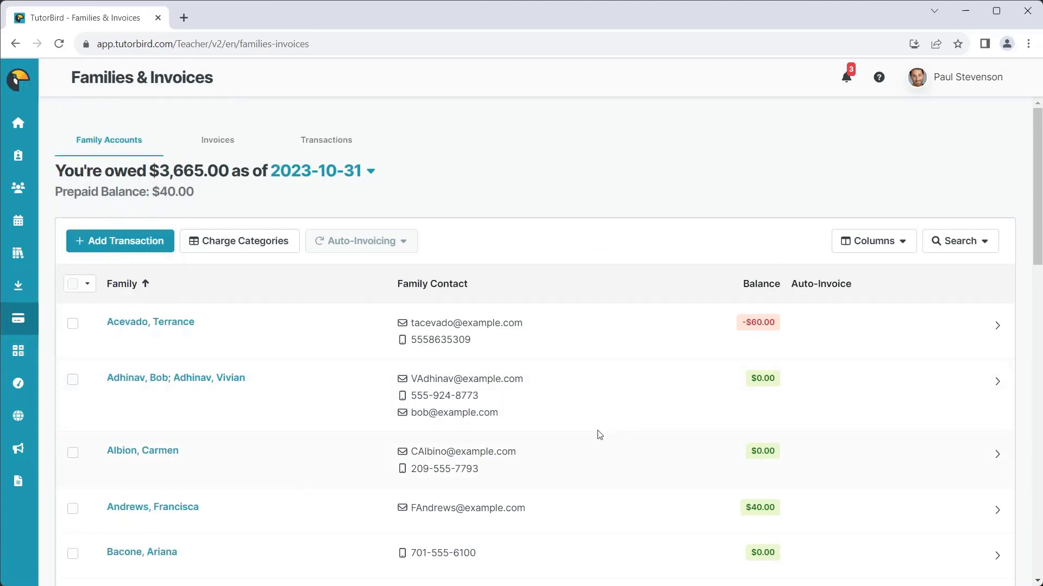
left_click(217, 140)
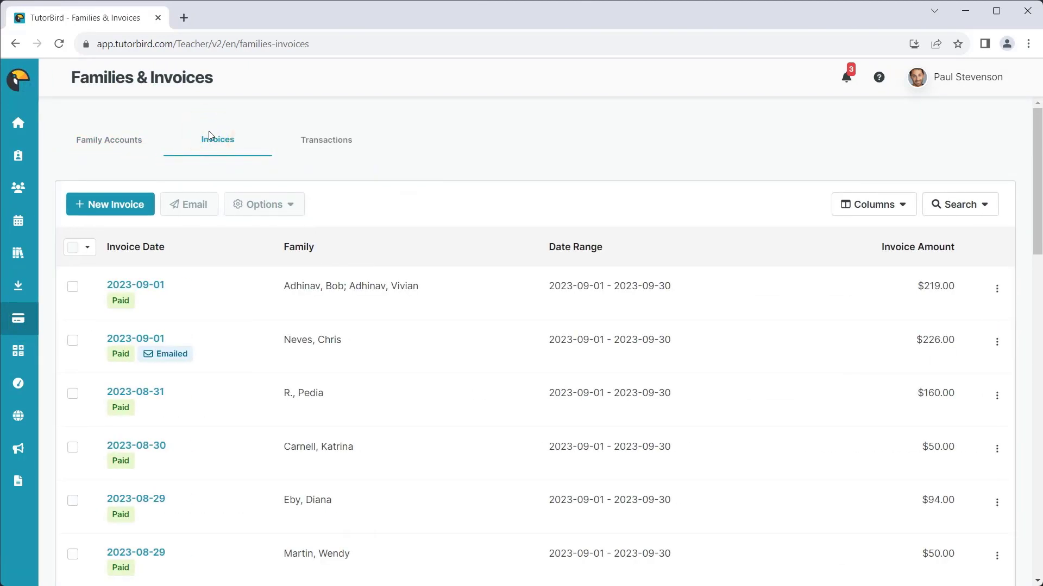
left_click(110, 204)
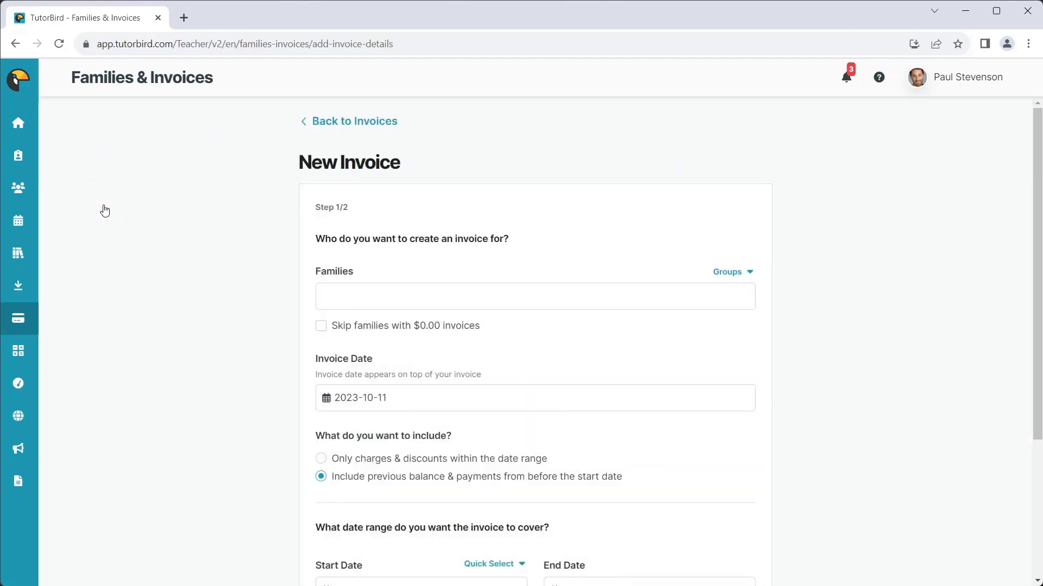
Select the Acevado, Adhinav and Albion families for the invoice.
left_click(534, 297)
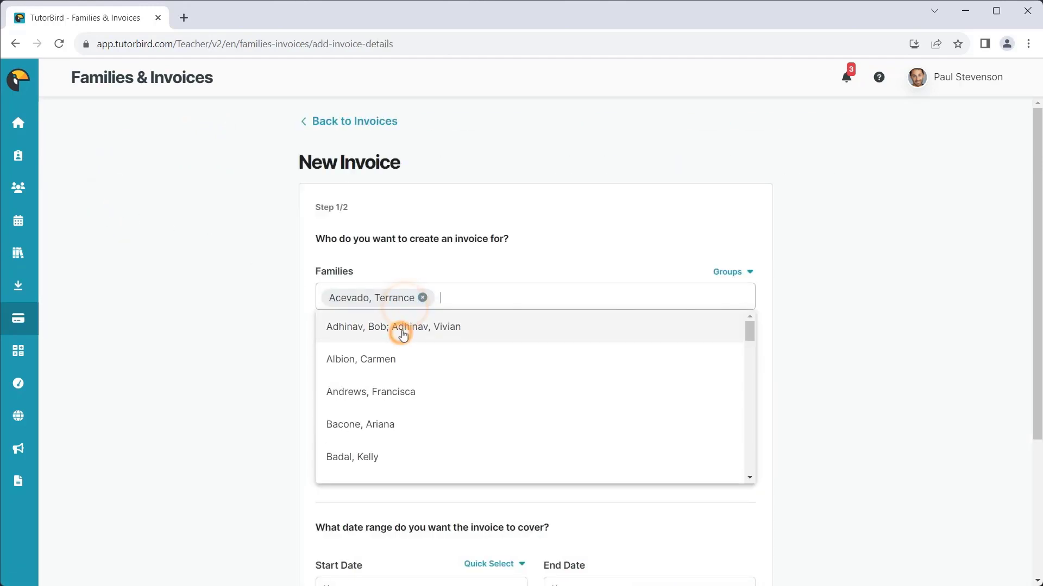
left_click(361, 360)
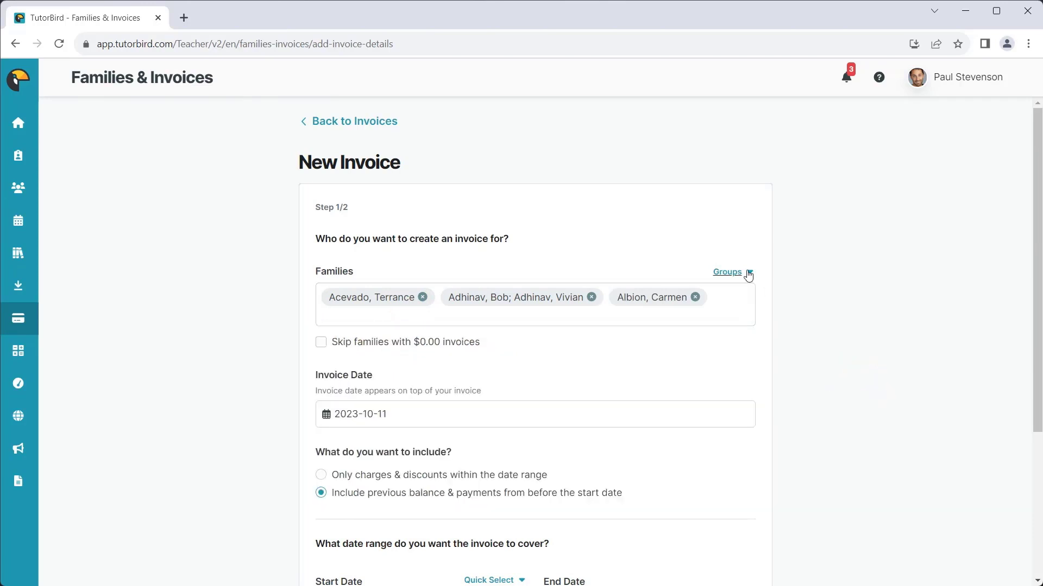
Date the invoice October 31, 2023 covering This Month (October 2023) and continue to step 2.
left_click(727, 272)
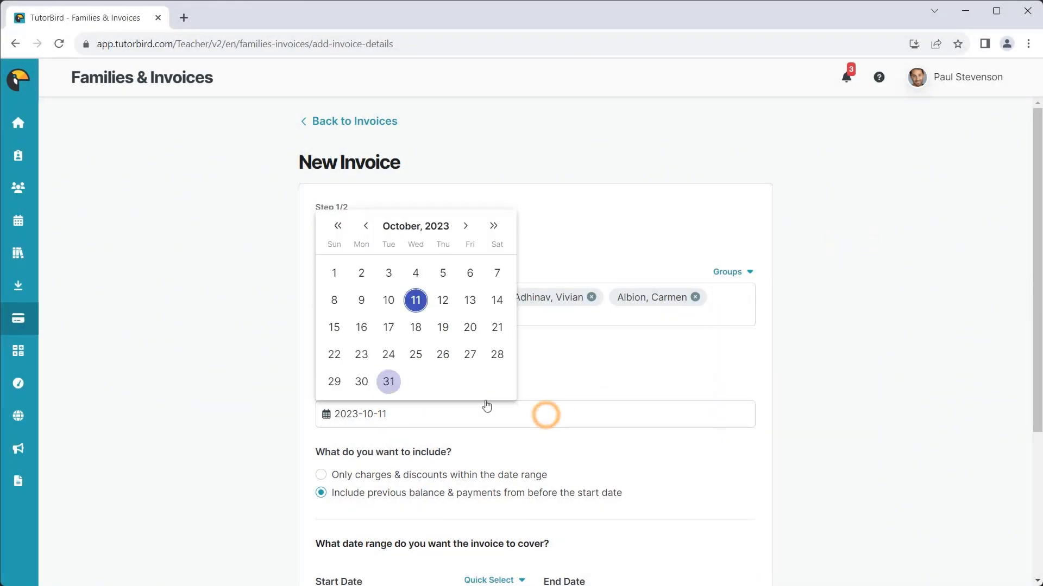
left_click(389, 382)
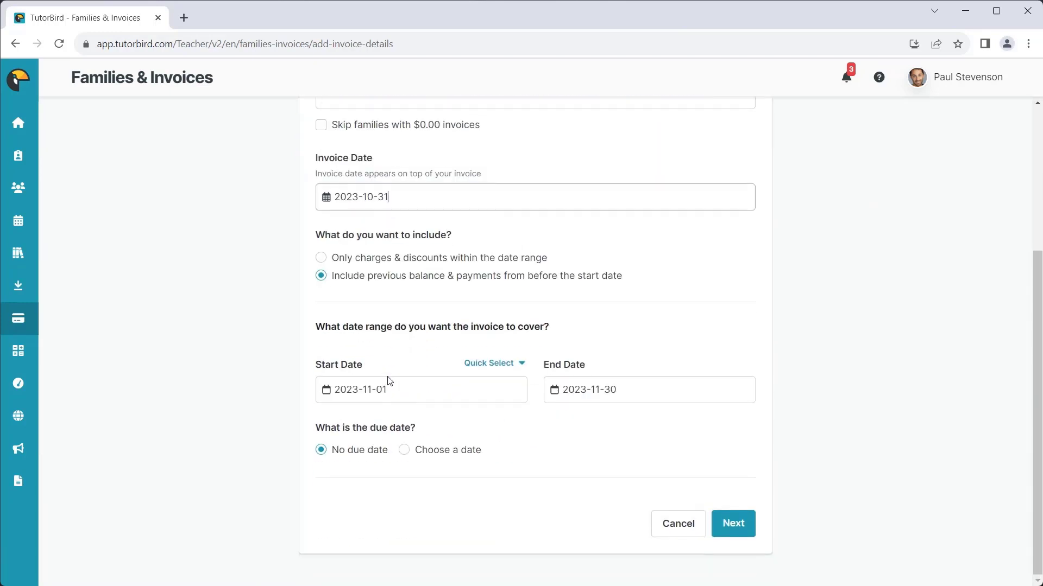
left_click(521, 363)
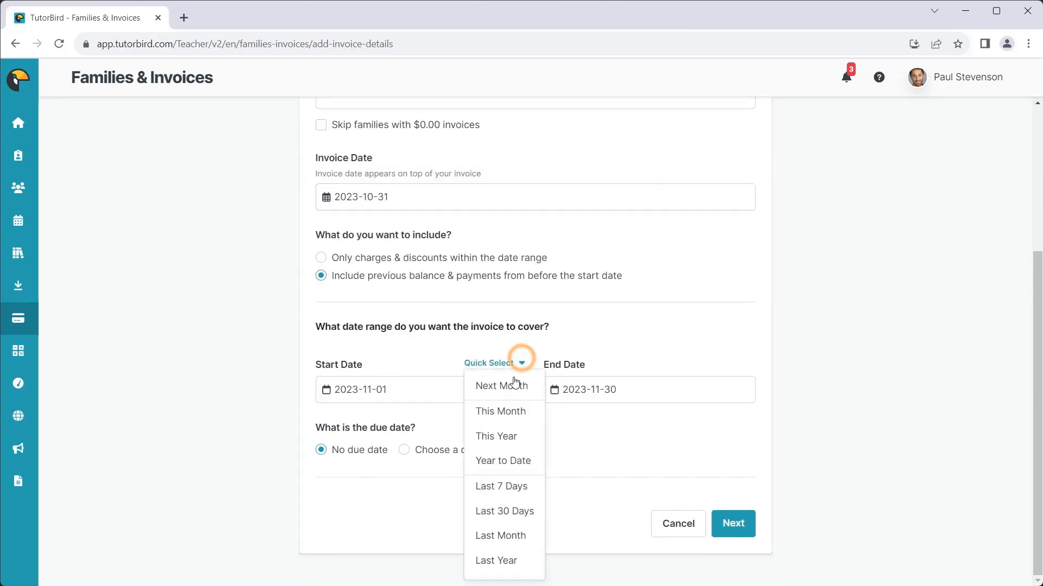
left_click(499, 410)
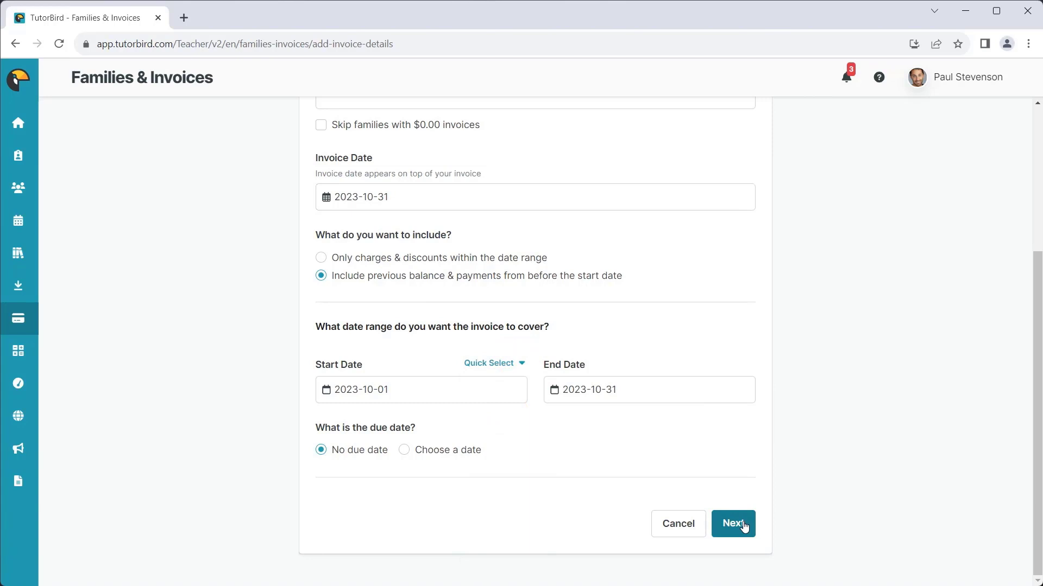
left_click(732, 524)
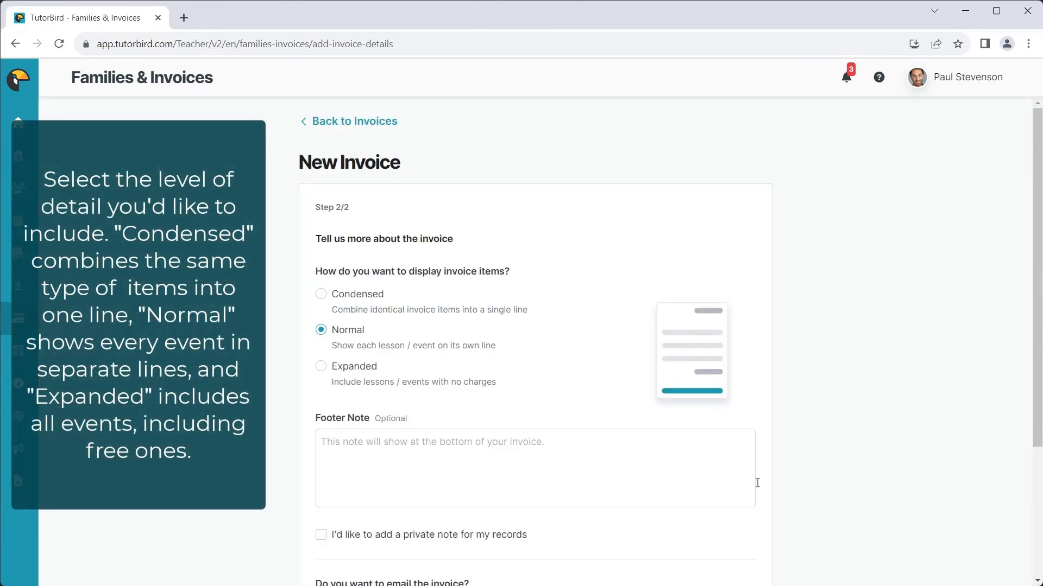
mouse_move(772, 449)
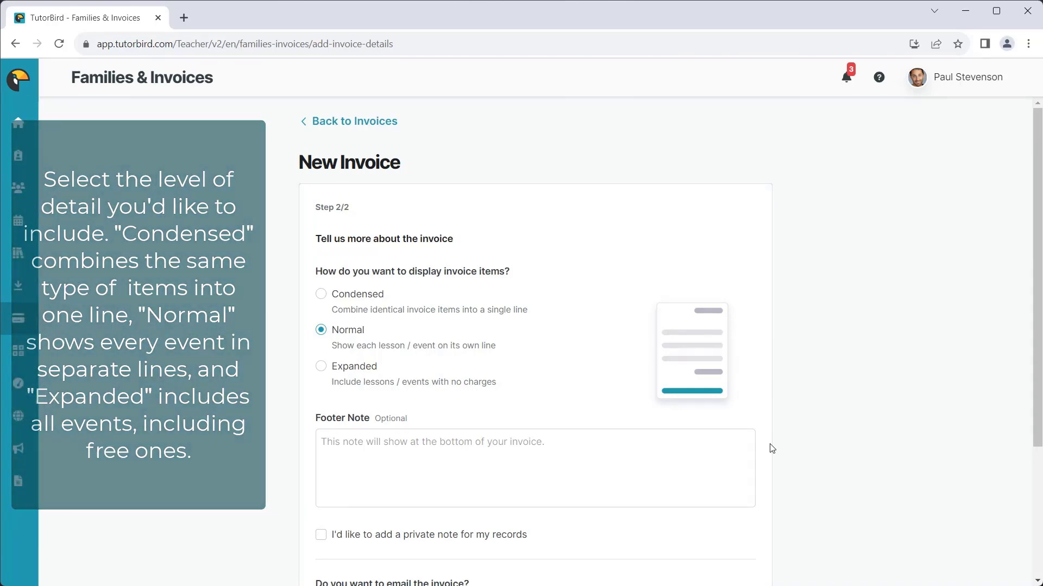
Add the footer note 'Don't forget to do your homework!' and create the three invoices.
left_click(476, 292)
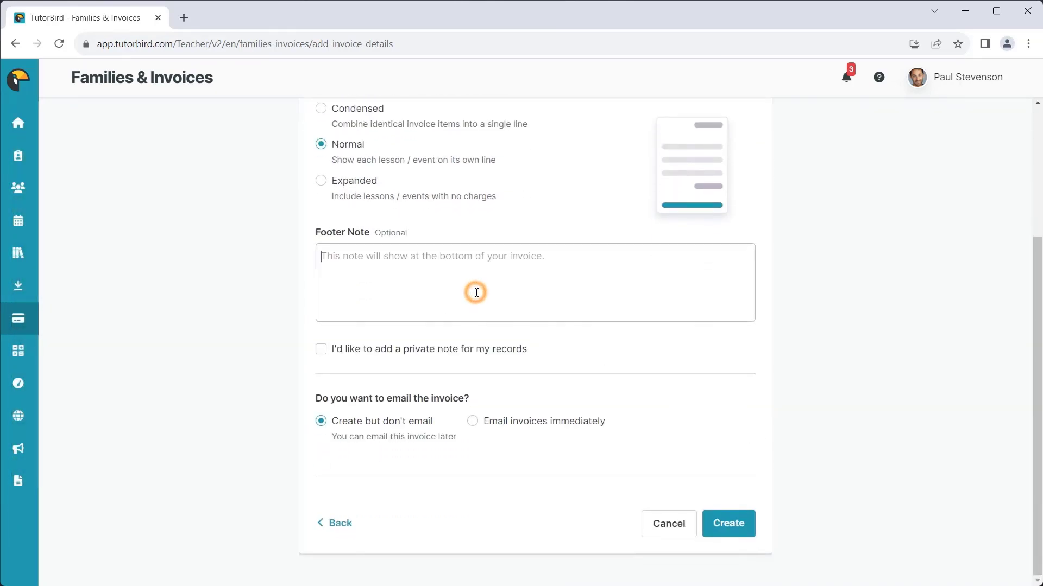
type("Don't forget to do")
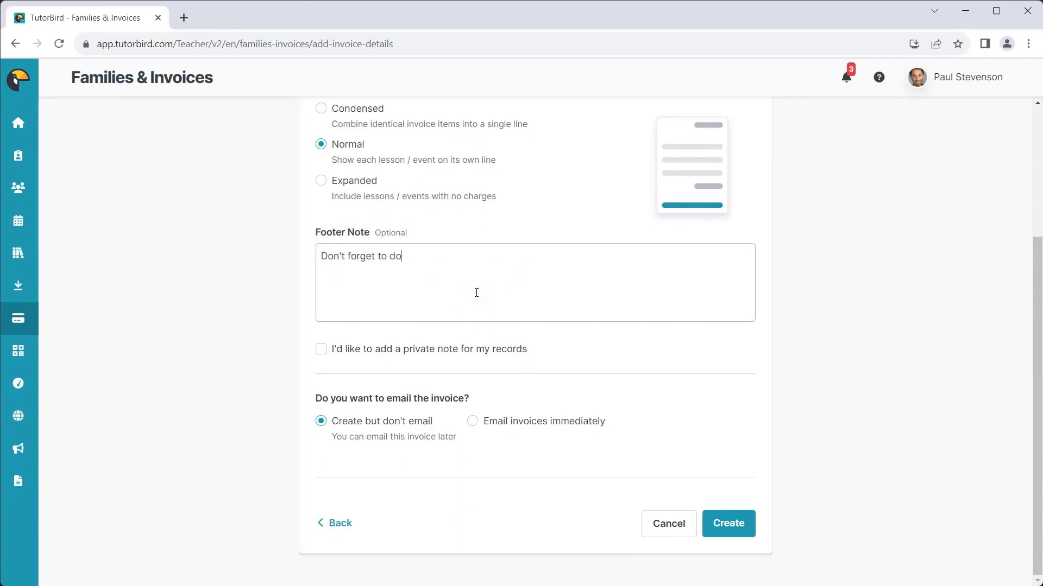
type("your homework!")
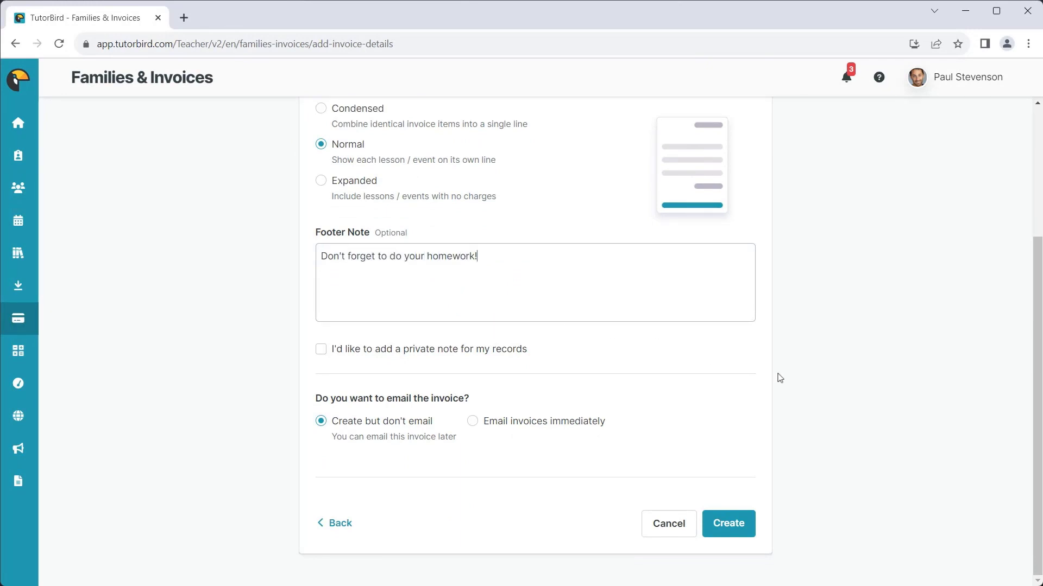
mouse_move(838, 393)
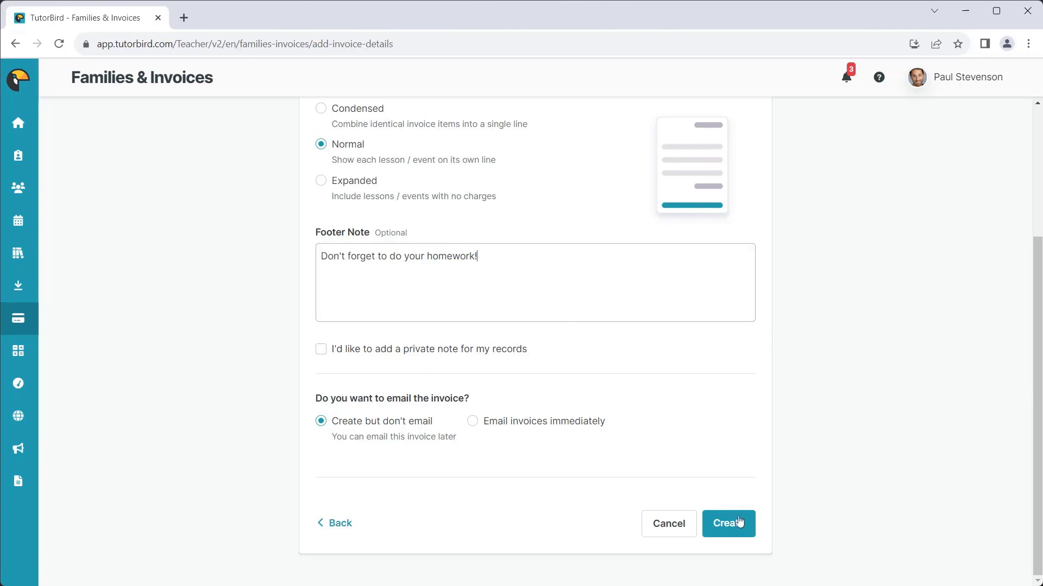
left_click(728, 524)
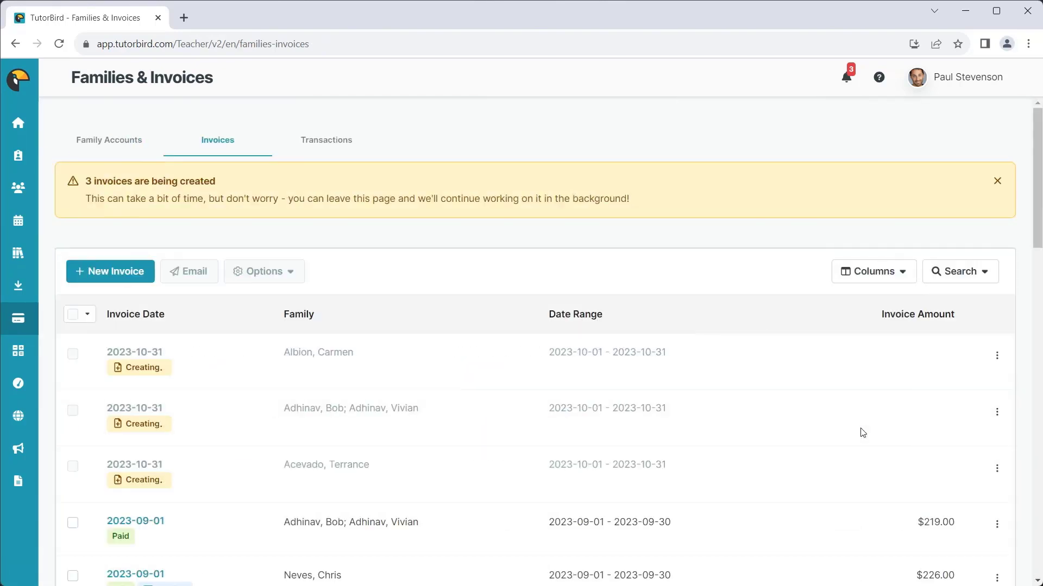
left_click(997, 181)
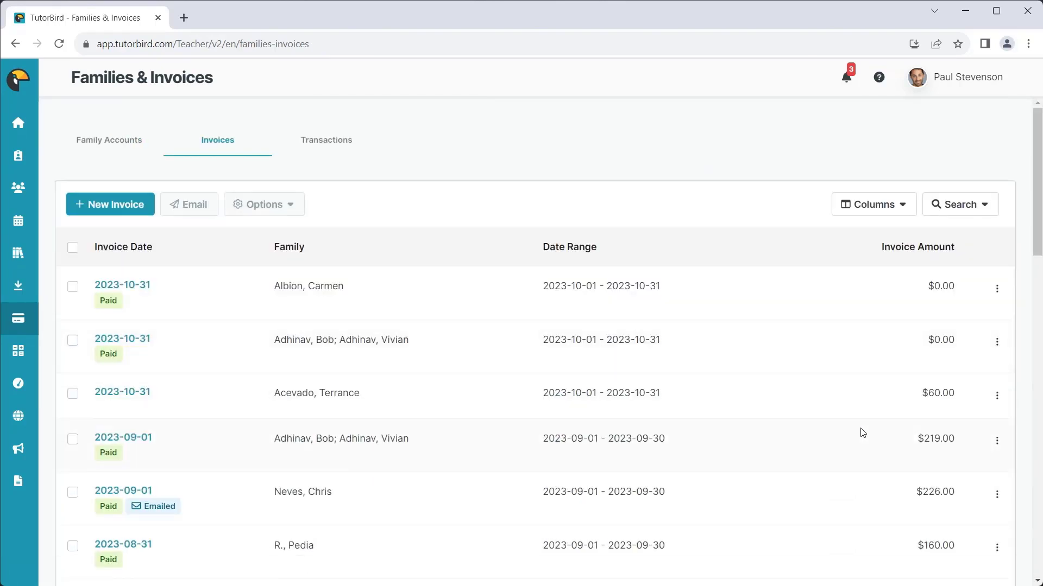